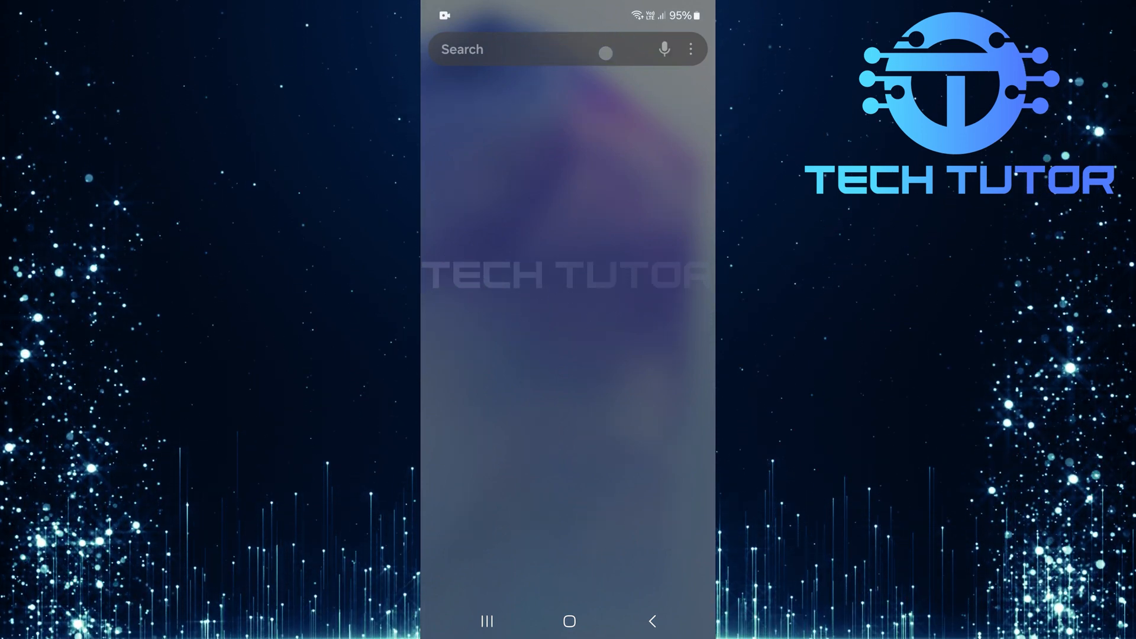
Step: Search Android apps for 'play games' and launch the Play Games app
type("play")
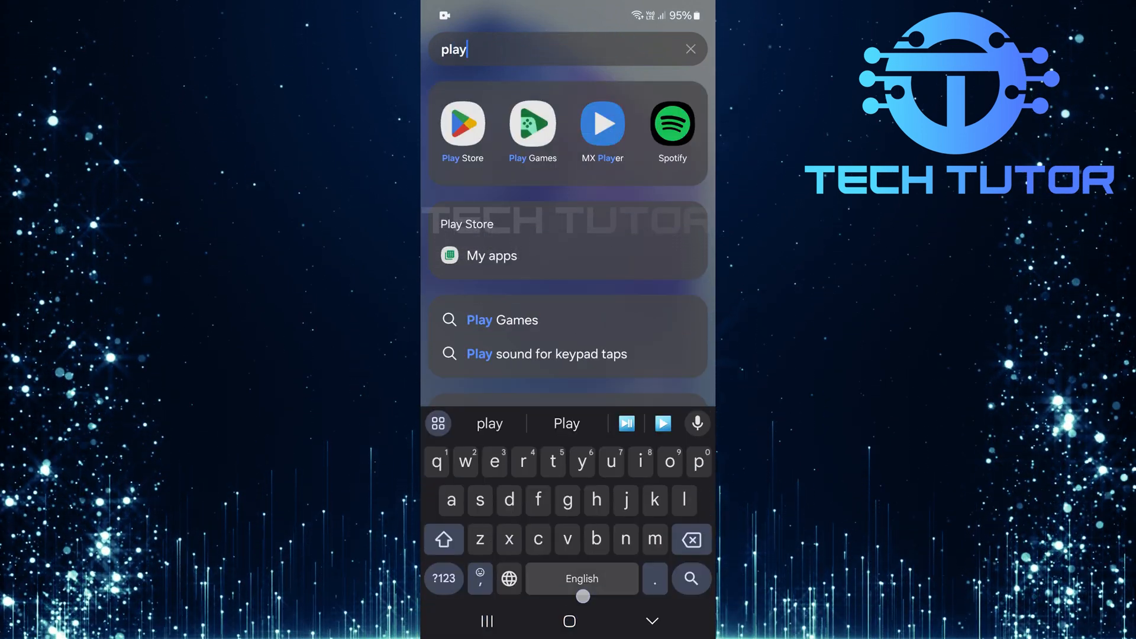
type("games")
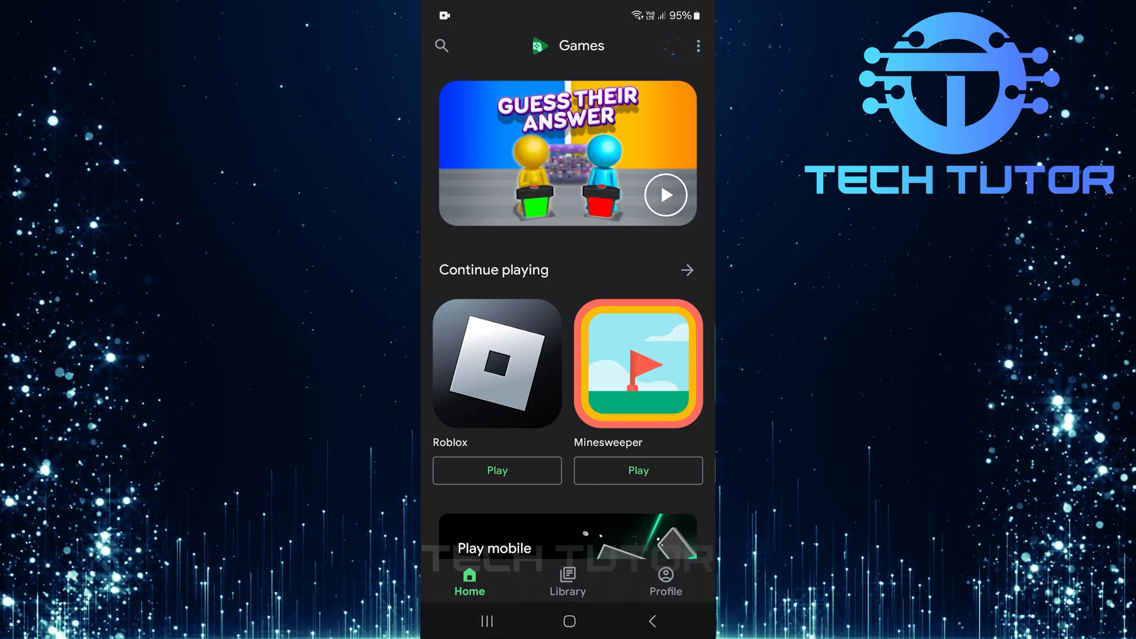
Step: Reveal the overflow menu's extra options, including Settings, on the Games home screen
left_click(697, 46)
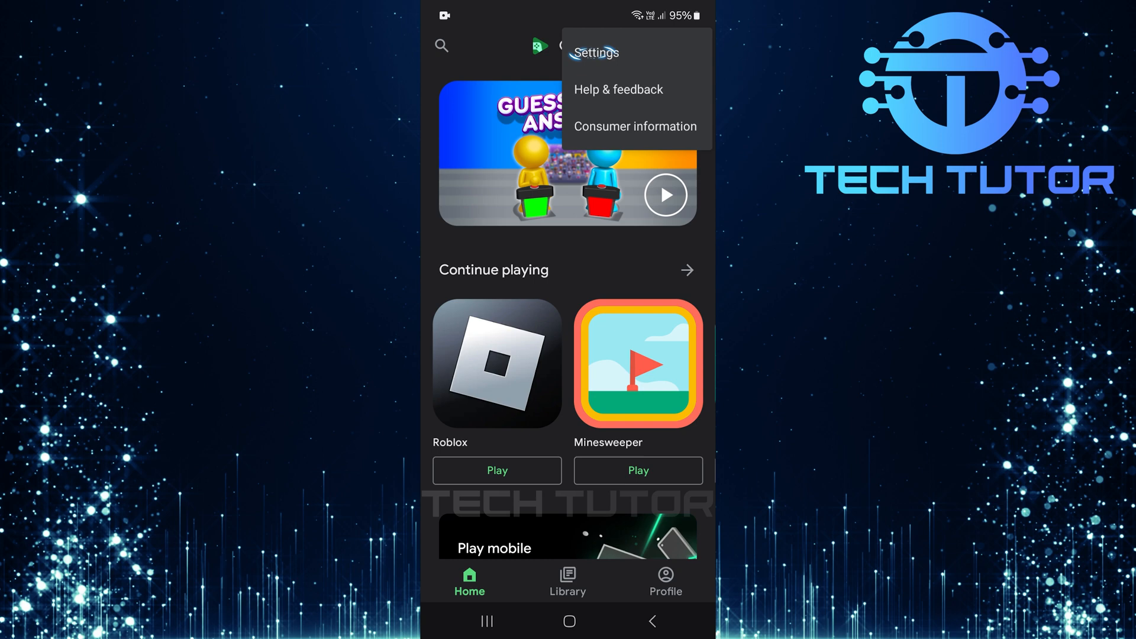
Step: Choose Settings so the signed-in account and Profile and privacy options appear
left_click(595, 52)
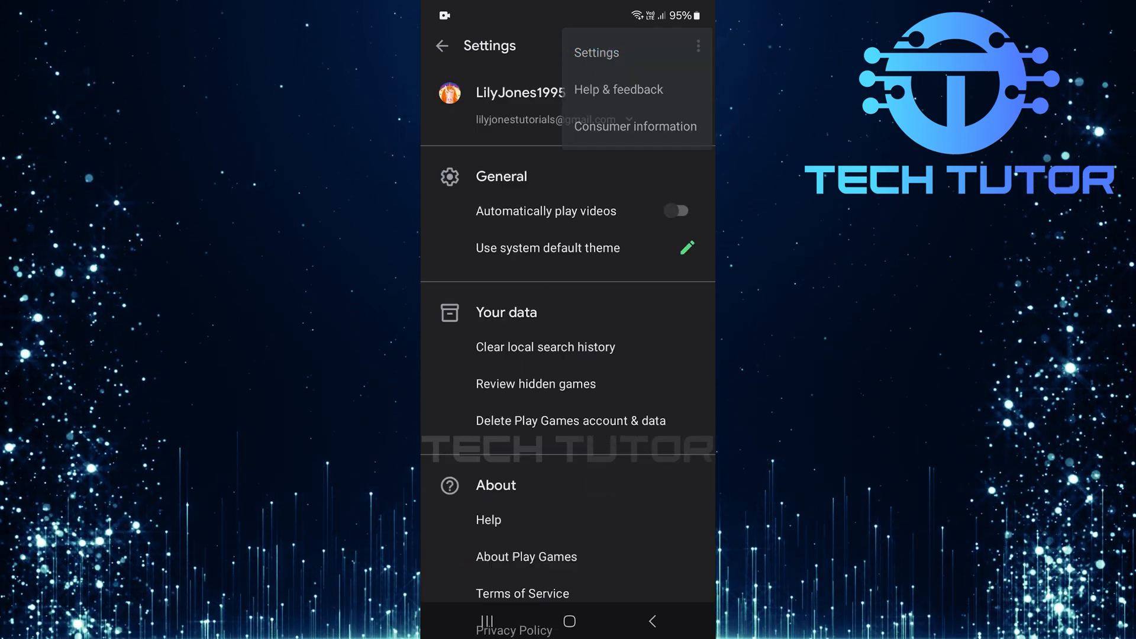
left_click(699, 47)
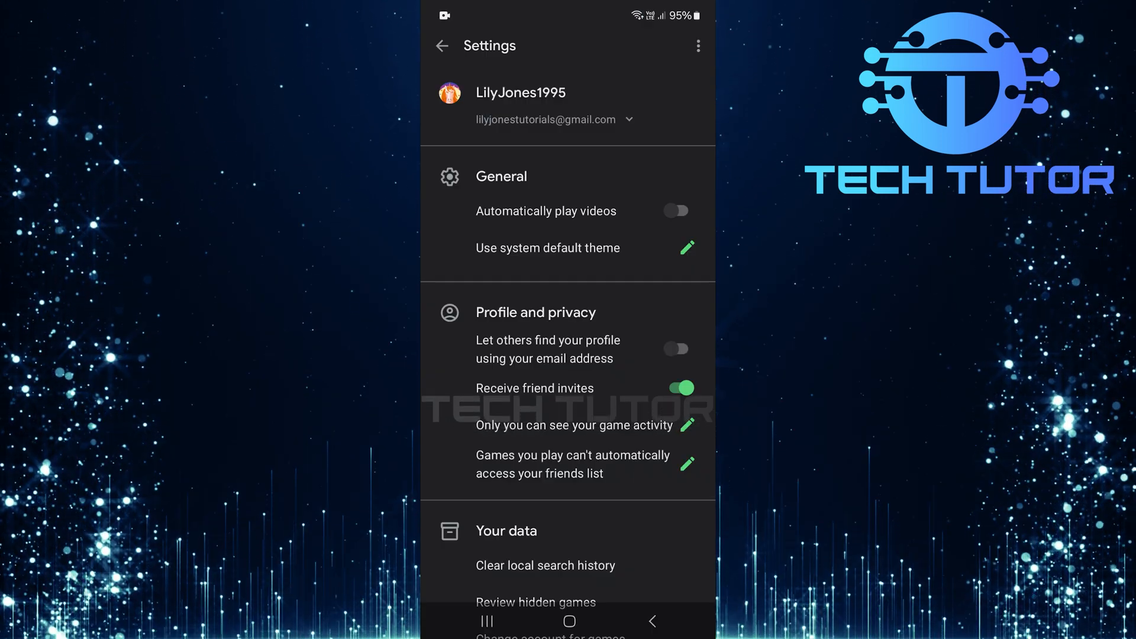
left_click(674, 347)
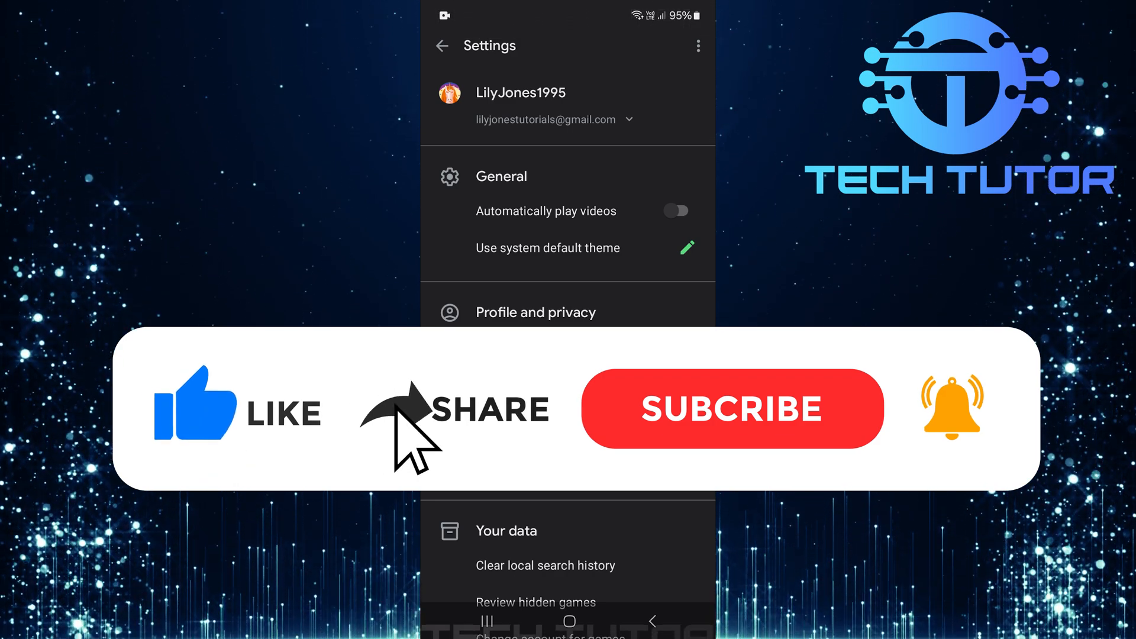
left_click(731, 408)
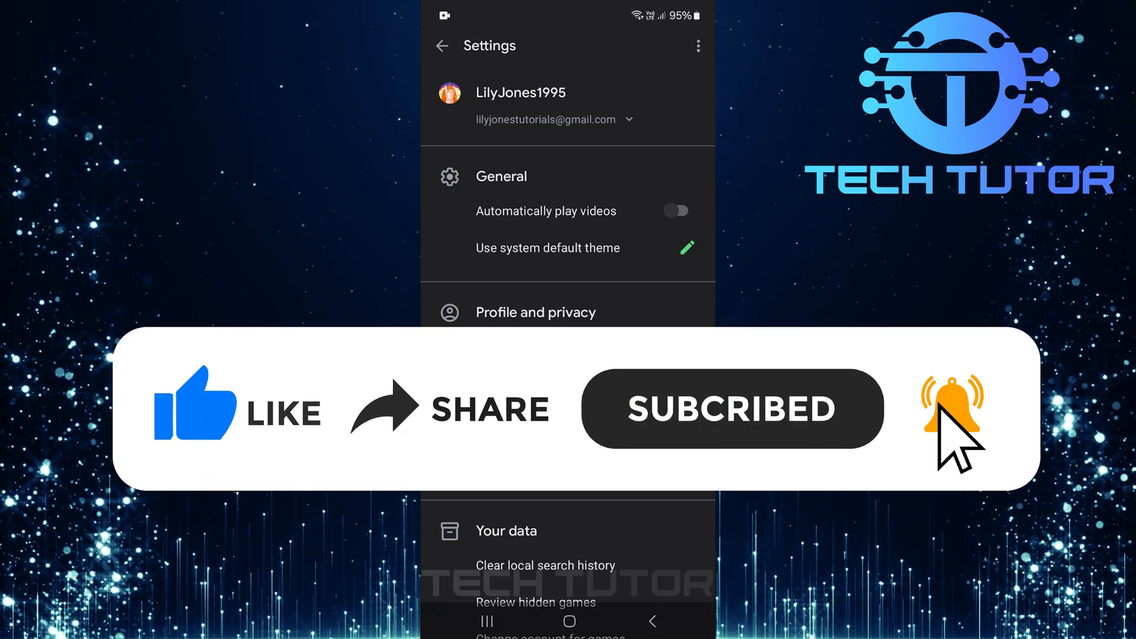